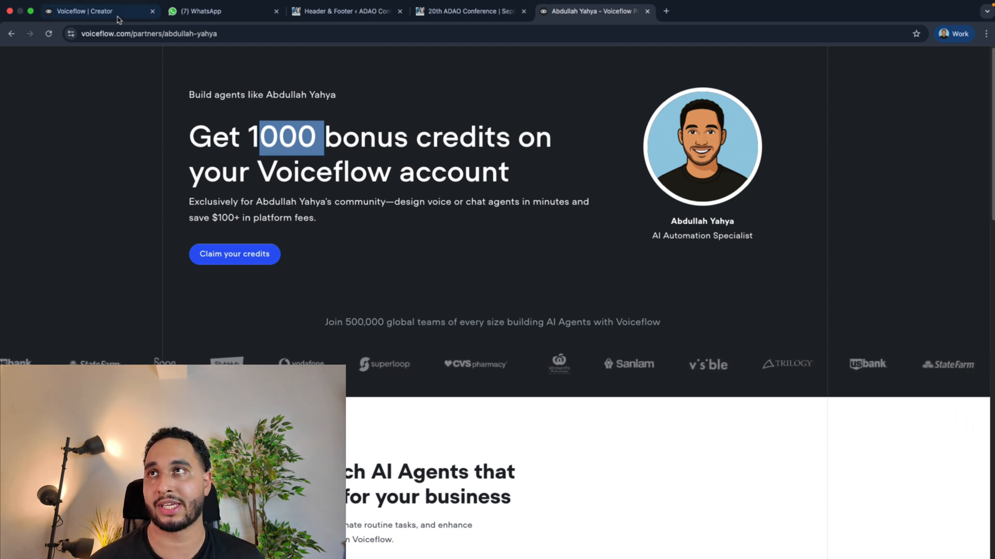
Return to the Voiceflow workspace and show all 79 existing agents under Projects.
{"action": "left_click", "coordinate": [96, 11]}
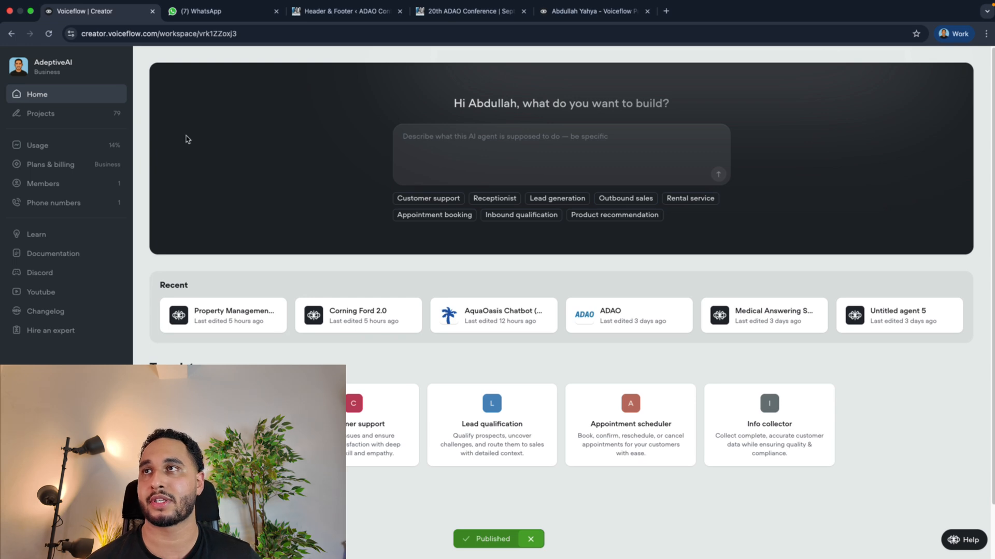
{"action": "mouse_move", "coordinate": [80, 118]}
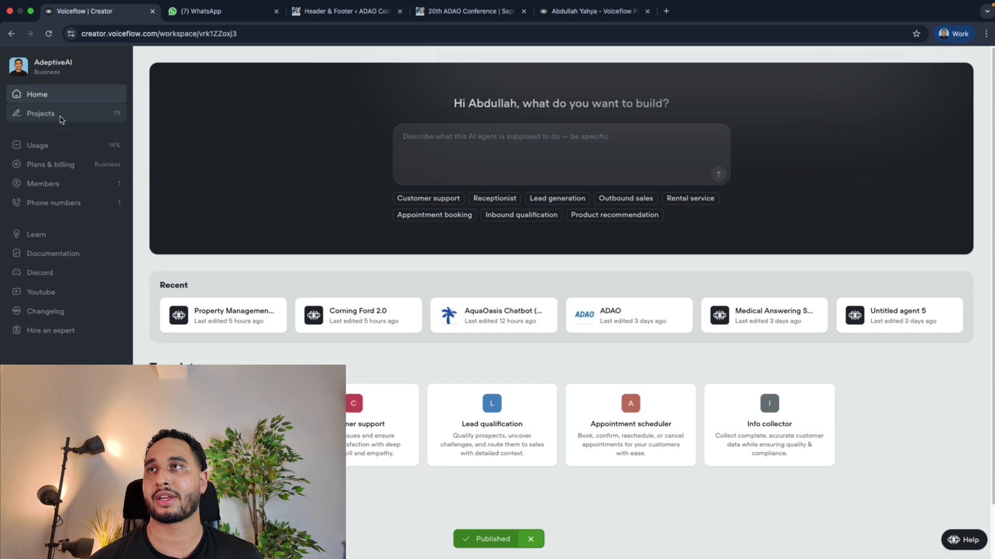
{"action": "left_click", "coordinate": [40, 113]}
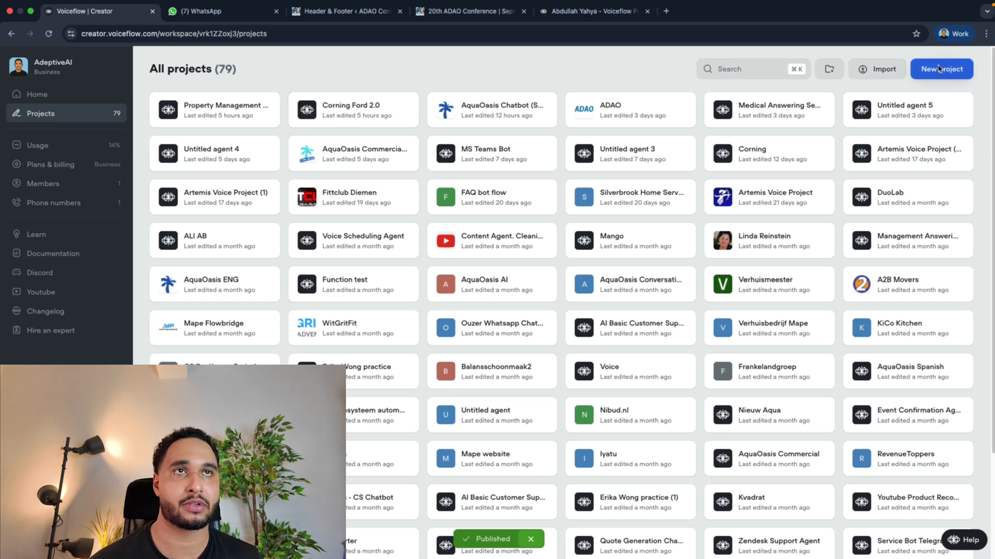
Create a from-scratch customer support agent, publish it, then bring up WordPress Header & Footer.
{"action": "left_click", "coordinate": [941, 69]}
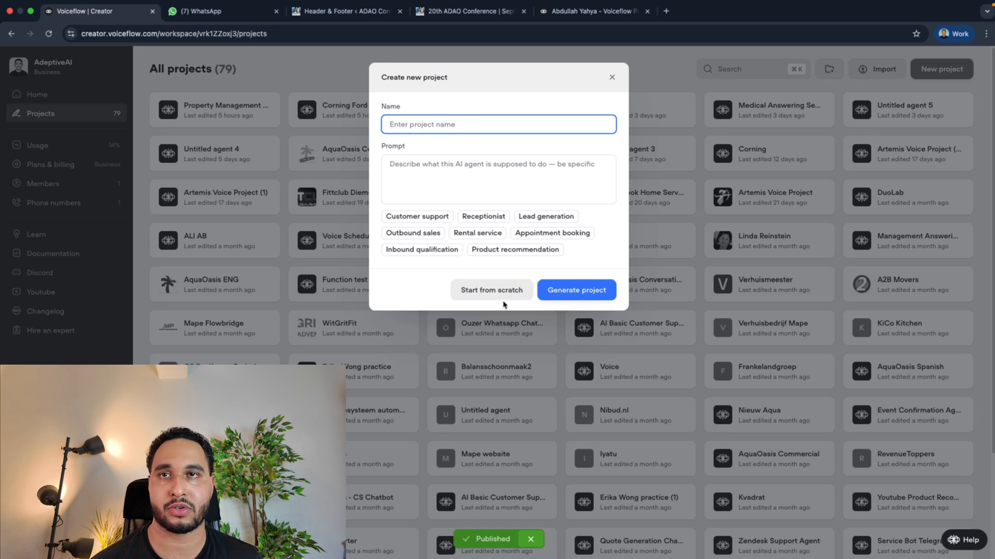
{"action": "left_click", "coordinate": [492, 290]}
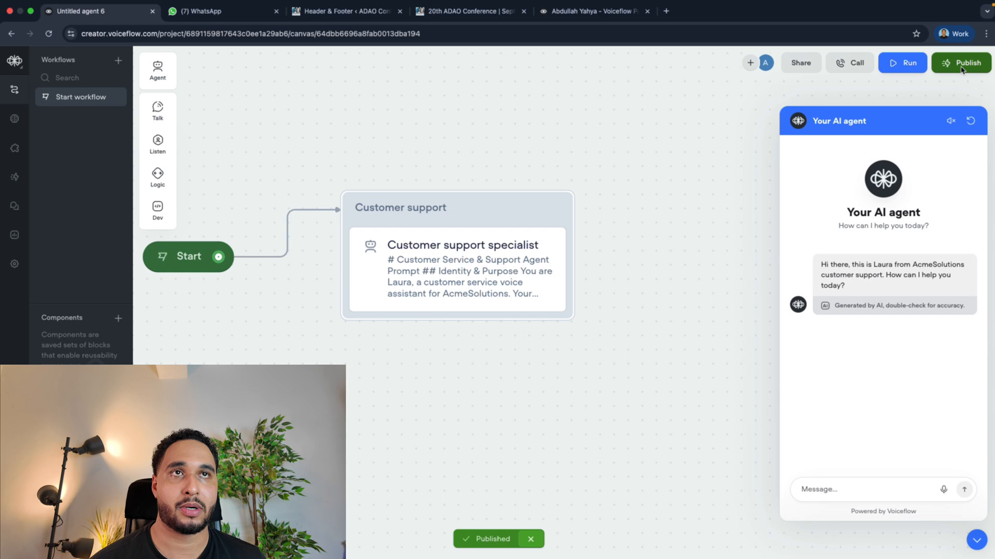
{"action": "left_click", "coordinate": [961, 62]}
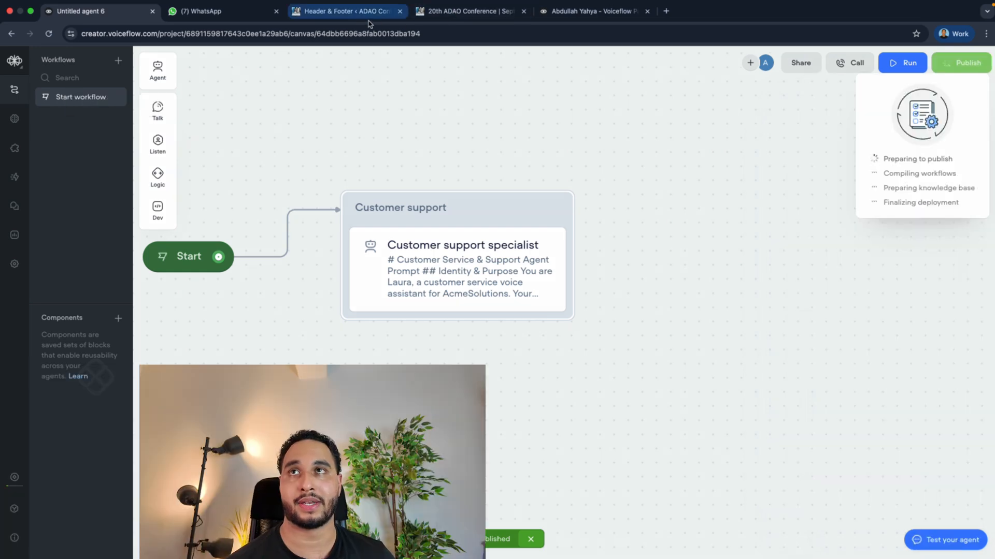
{"action": "left_click", "coordinate": [345, 11]}
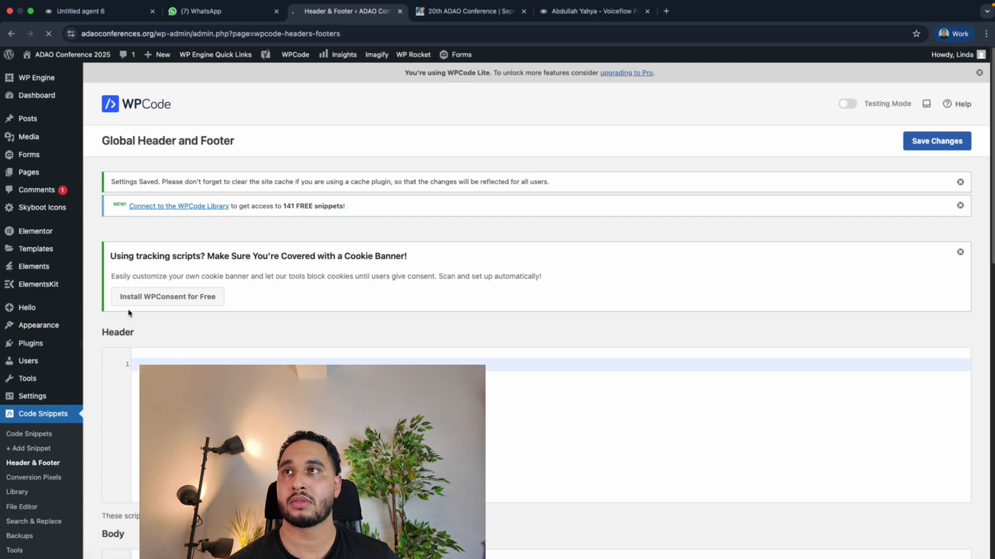
{"action": "left_click", "coordinate": [30, 343]}
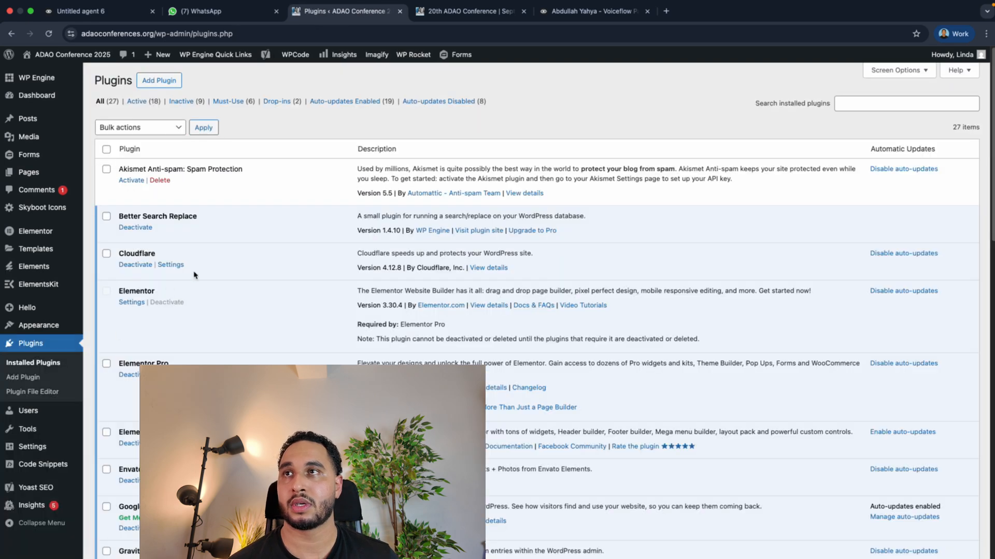
{"action": "left_click", "coordinate": [158, 79]}
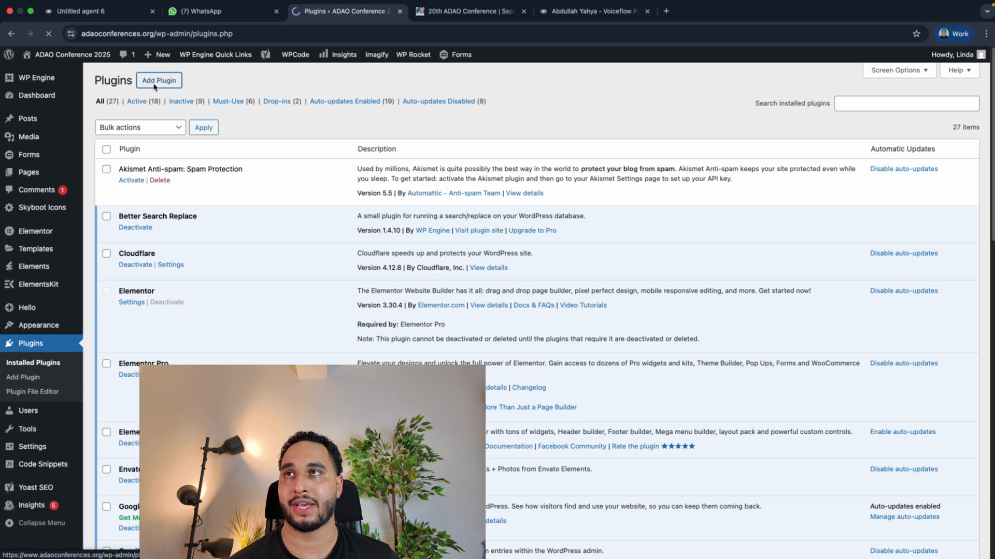
{"action": "left_click", "coordinate": [159, 80]}
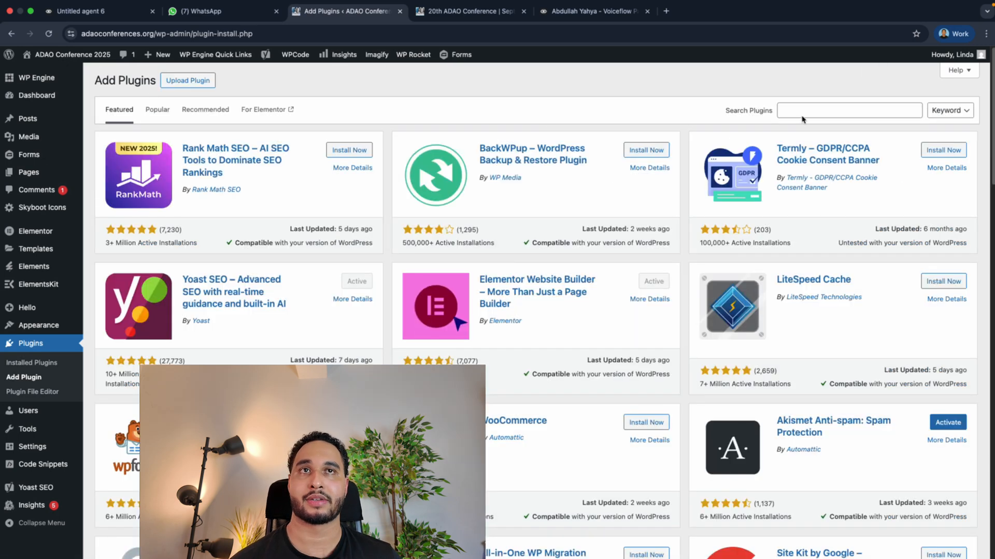
{"action": "type", "text": "w"}
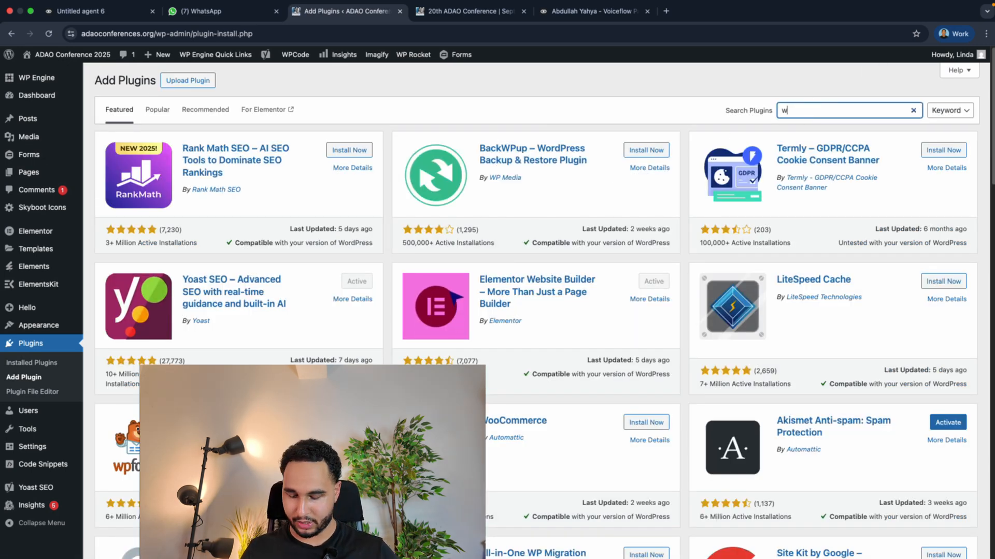
{"action": "type", "text": "wpcode"}
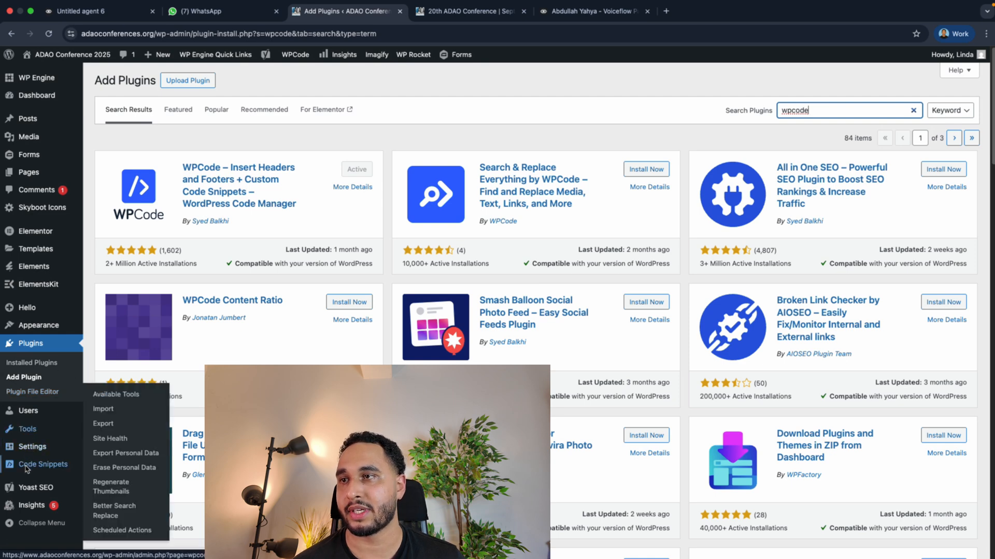
{"action": "mouse_move", "coordinate": [43, 464]}
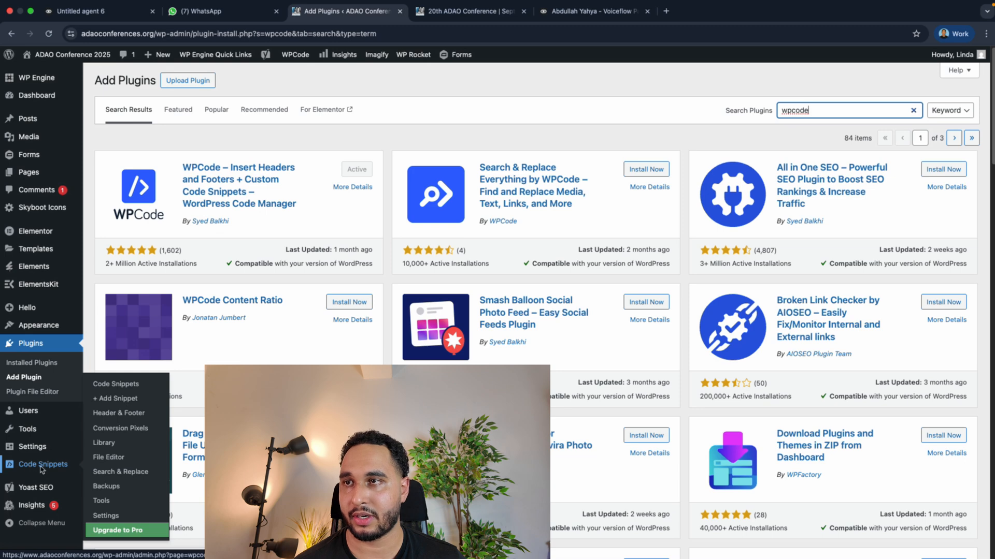
{"action": "mouse_move", "coordinate": [118, 413]}
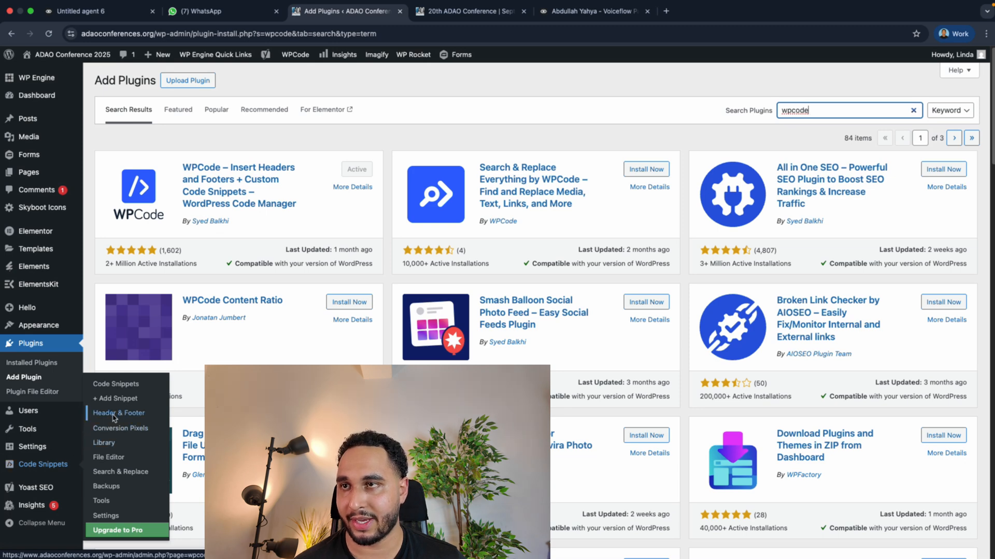
{"action": "left_click", "coordinate": [118, 413]}
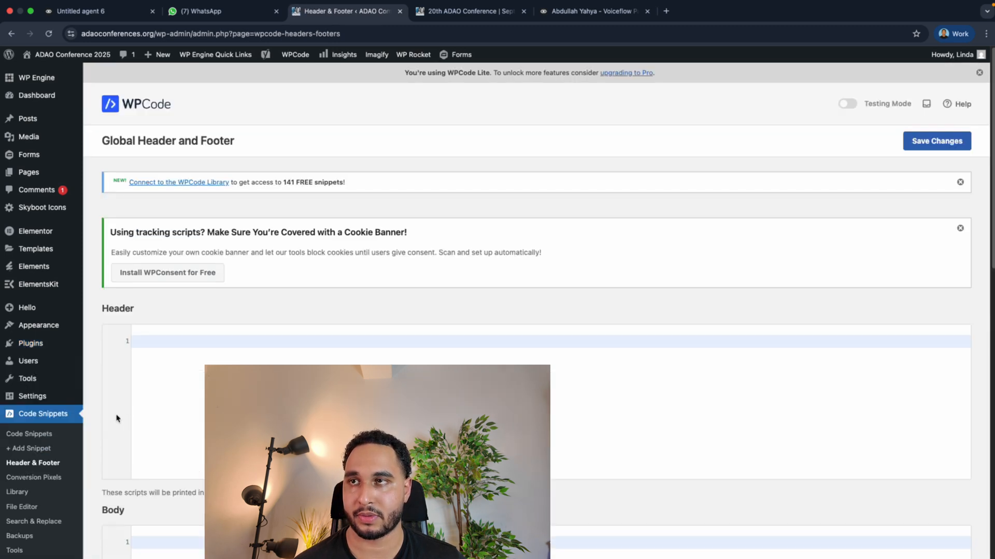
{"action": "left_click", "coordinate": [95, 23]}
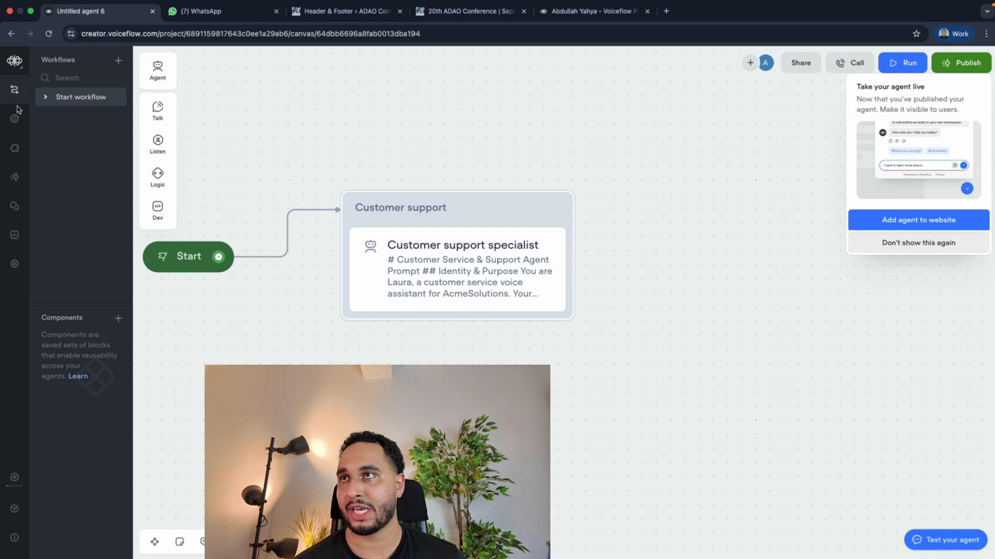
{"action": "mouse_move", "coordinate": [14, 90]}
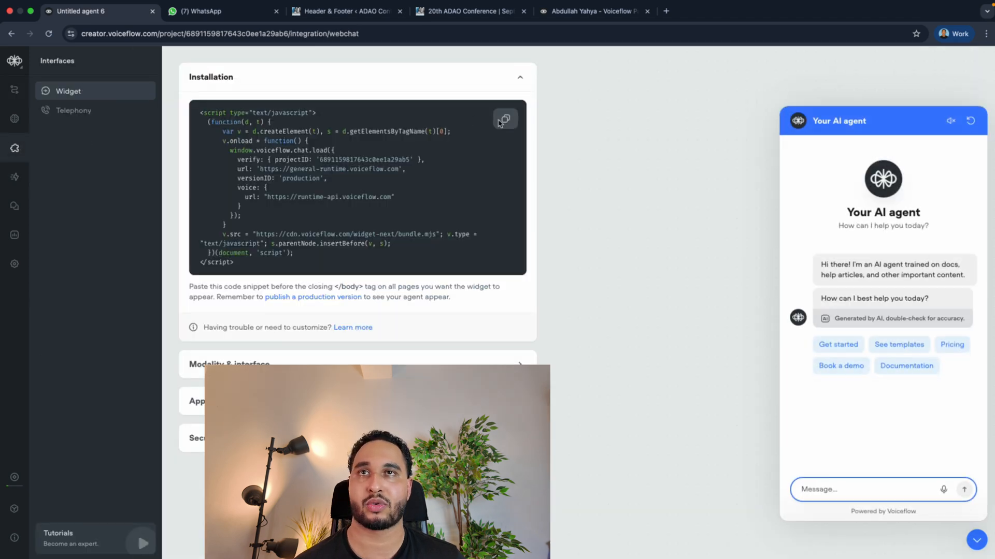
Copy the Voiceflow web chat widget installation script, then view the ADAO conference site.
{"action": "left_click", "coordinate": [504, 119]}
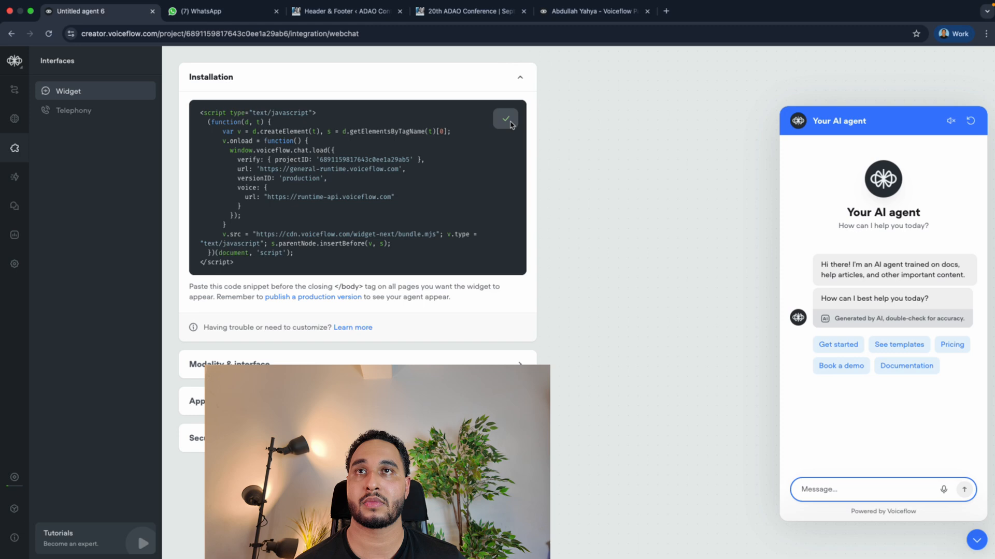
{"action": "left_click", "coordinate": [469, 10]}
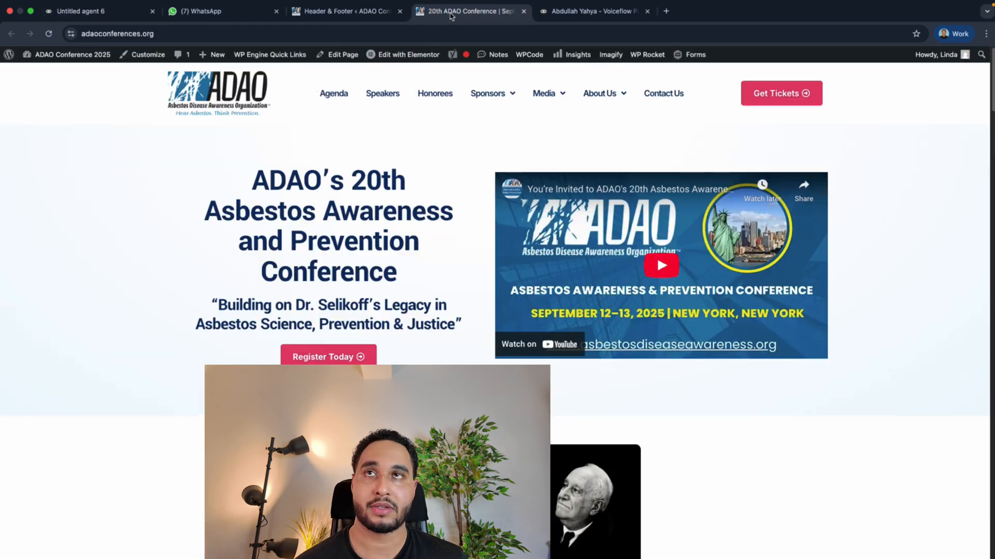
Paste the Voiceflow embed script into the WPCode Footer box and save the changes.
{"action": "left_click", "coordinate": [346, 11]}
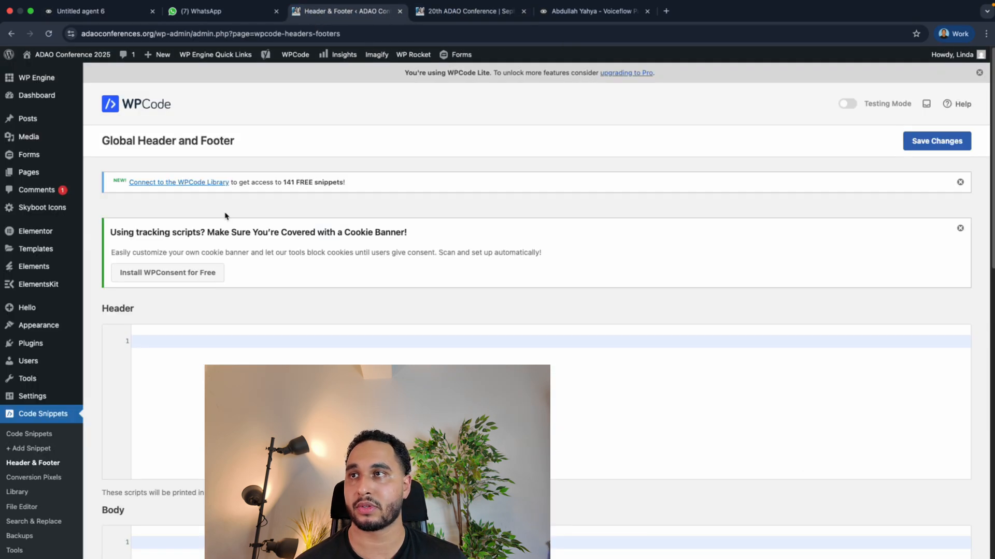
{"action": "scroll", "scroll_direction": "down", "scroll_amount": 3}
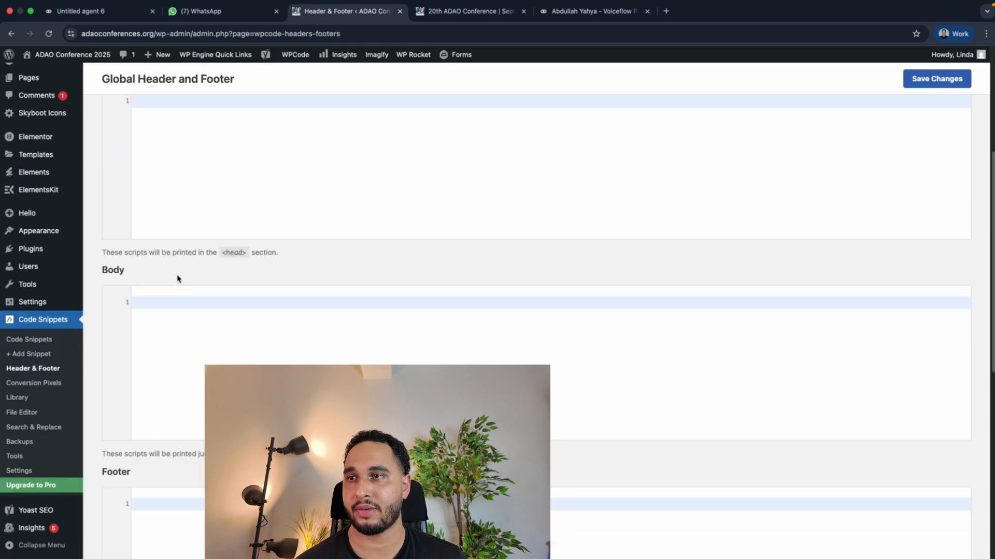
{"action": "scroll", "scroll_direction": "down", "scroll_amount": 3}
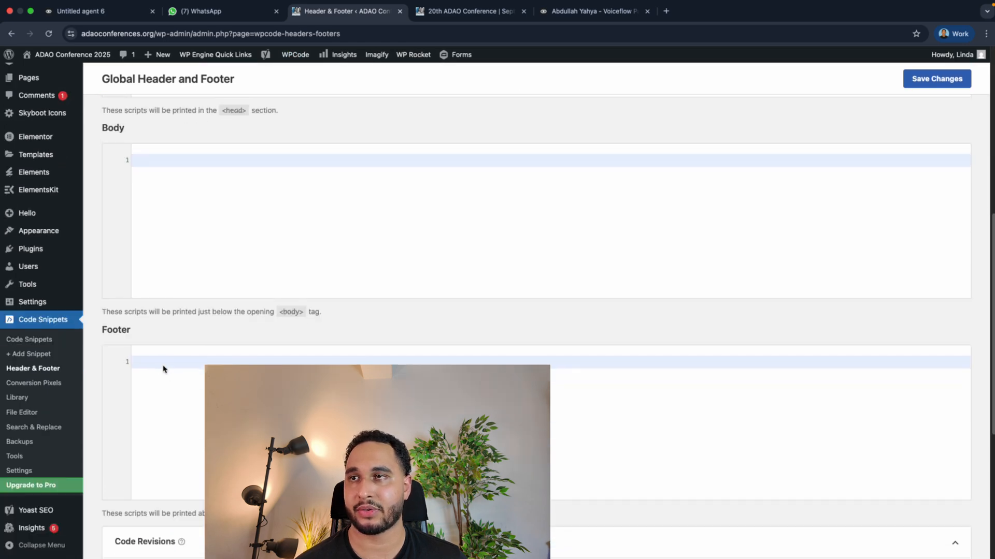
{"action": "right_click", "coordinate": [73, 54]}
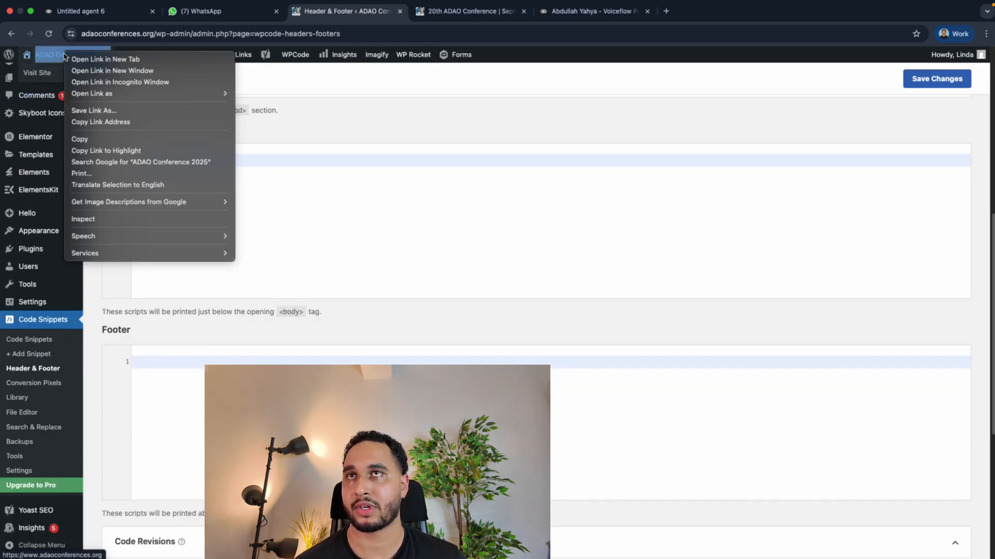
{"action": "left_click", "coordinate": [470, 10]}
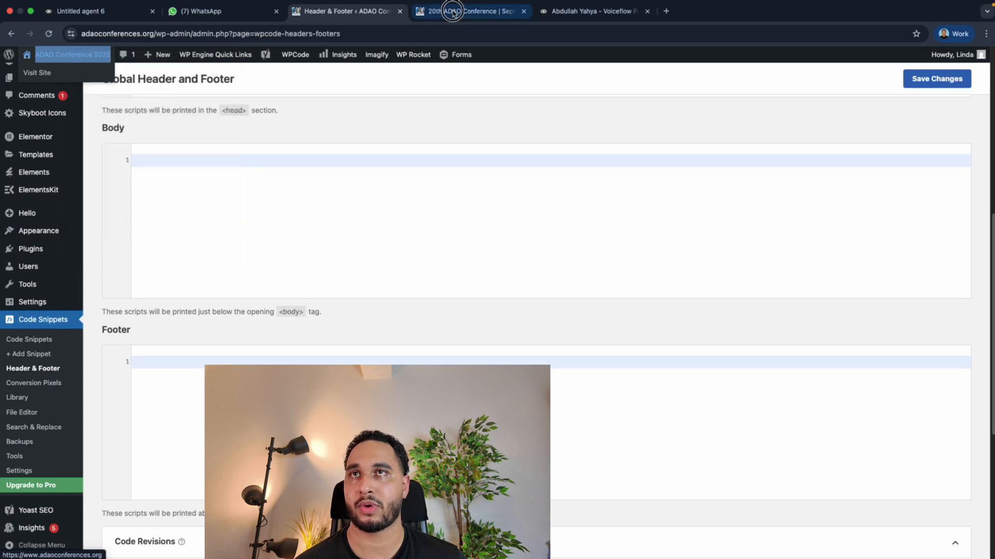
{"action": "left_click", "coordinate": [469, 11]}
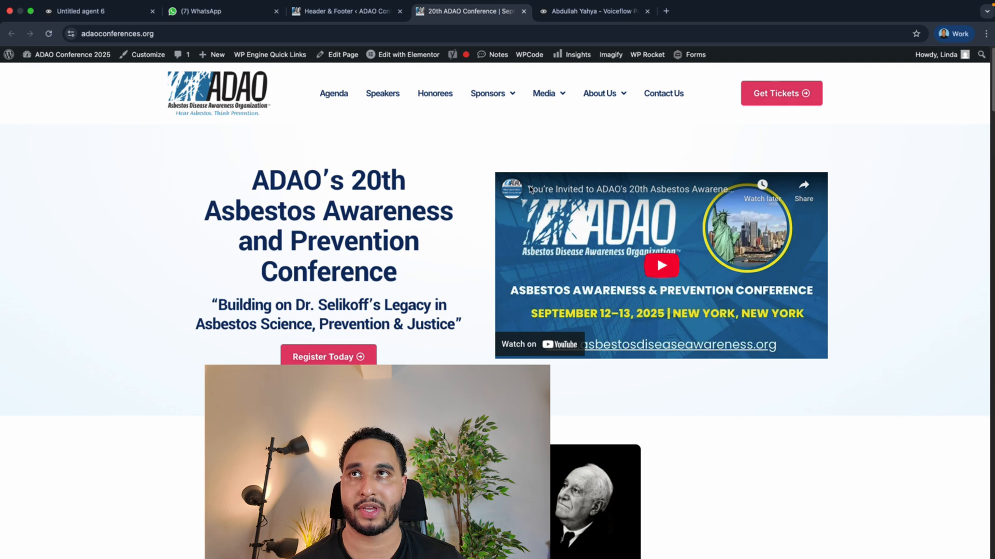
{"action": "left_click", "coordinate": [345, 11]}
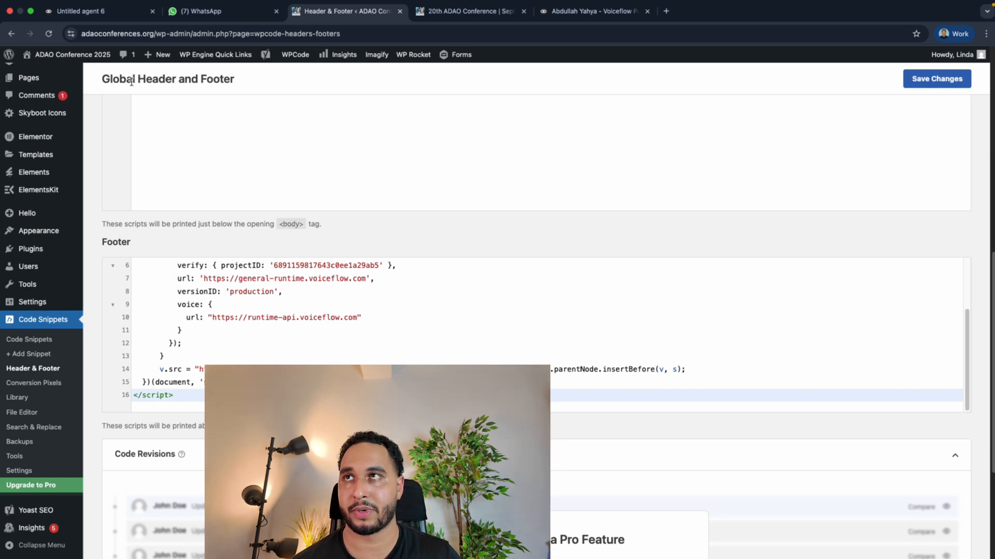
{"action": "left_click", "coordinate": [936, 79]}
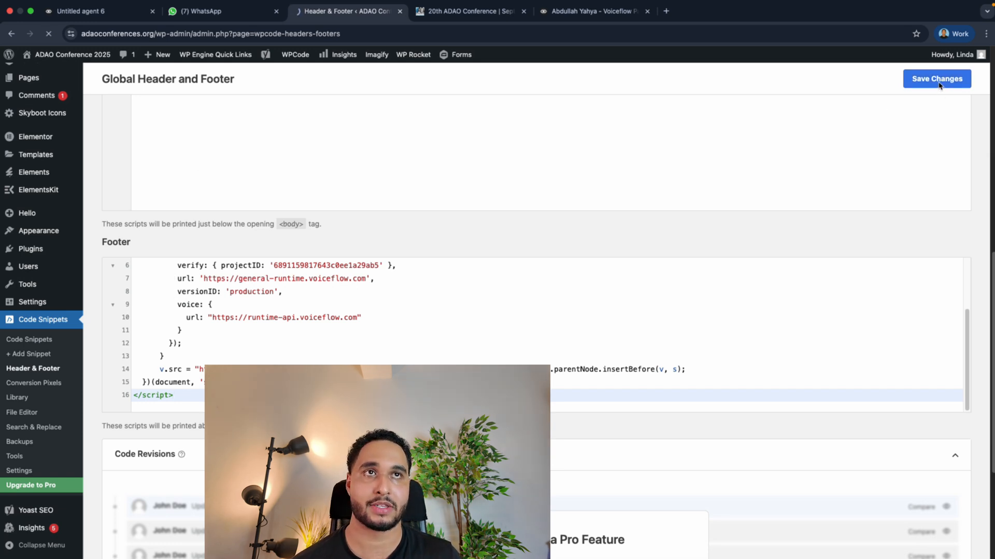
{"action": "left_click", "coordinate": [936, 79]}
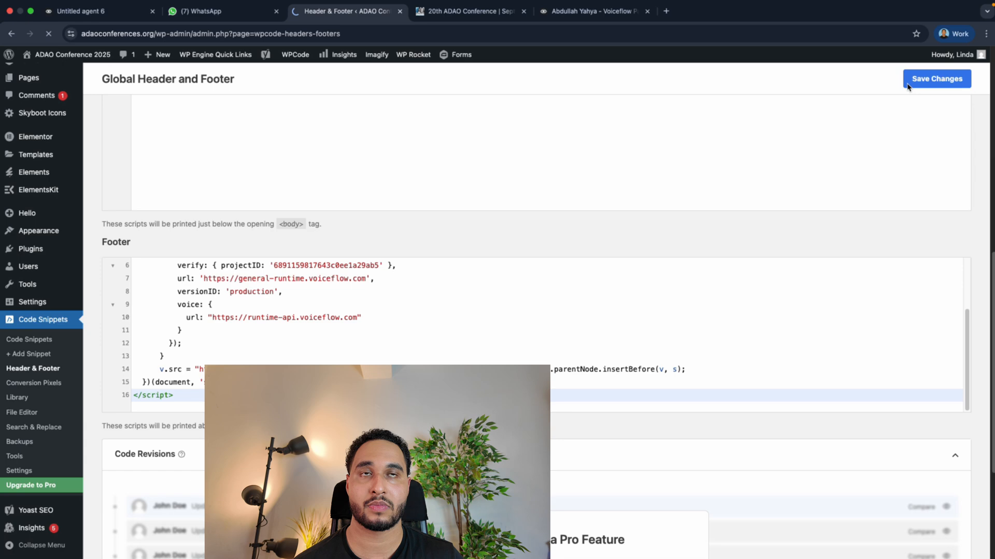
{"action": "left_click", "coordinate": [936, 78]}
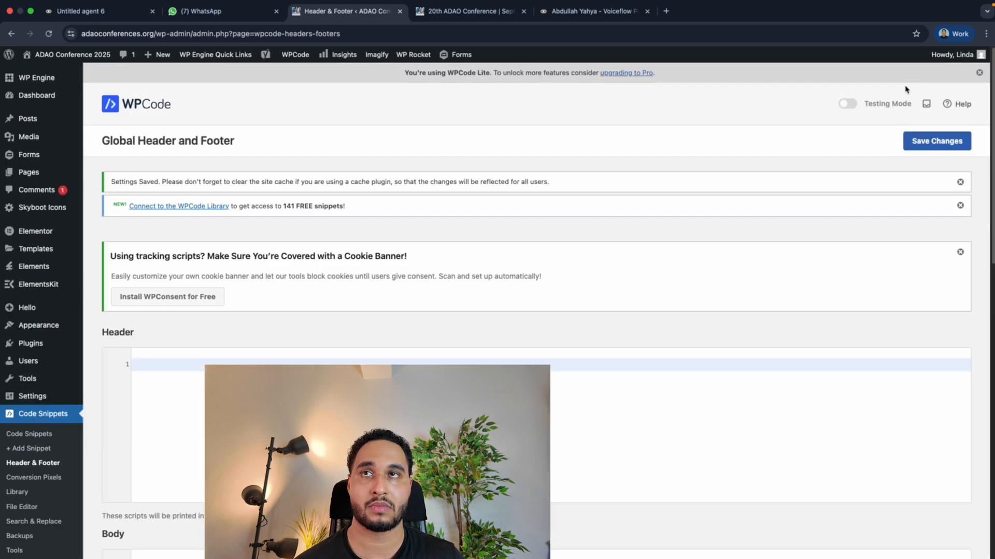
{"action": "left_click", "coordinate": [470, 11]}
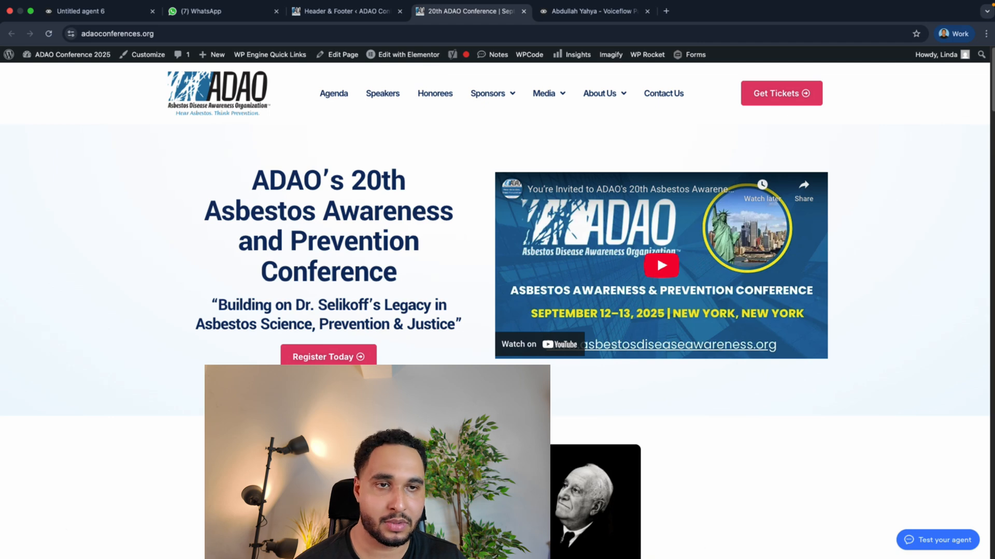
{"action": "mouse_move", "coordinate": [936, 539]}
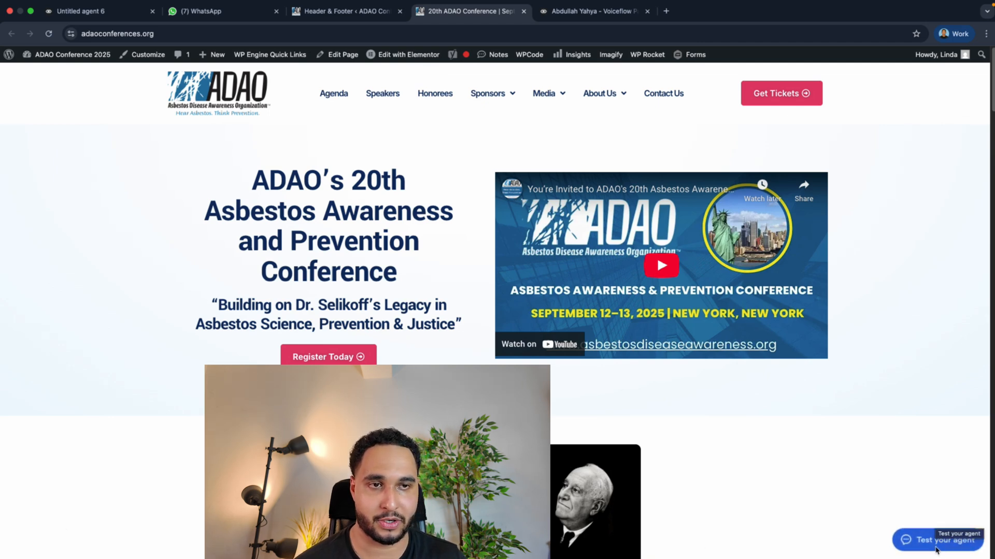
Open the 'Test your agent' launcher chat on the conference homepage, then return to Voiceflow.
{"action": "left_click", "coordinate": [937, 539]}
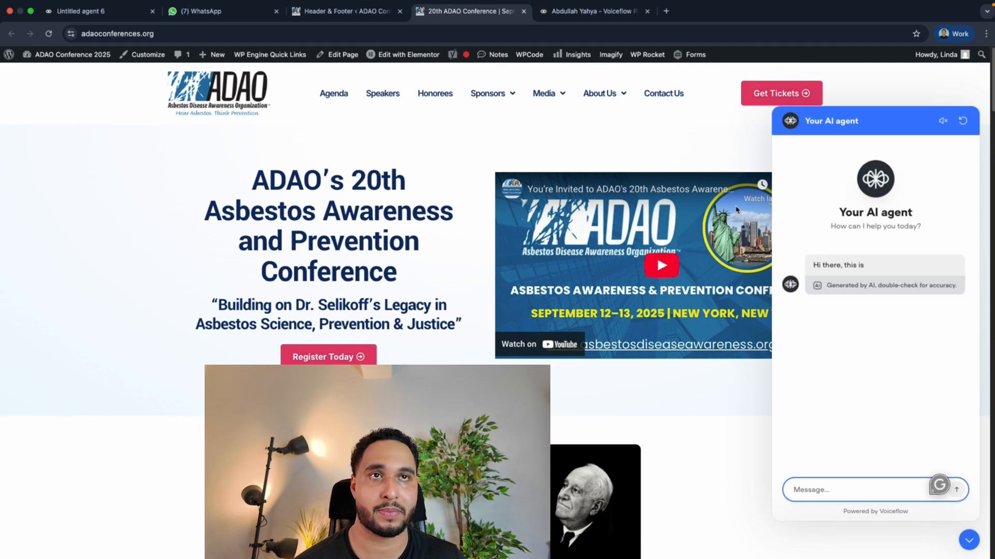
{"action": "left_click", "coordinate": [89, 11]}
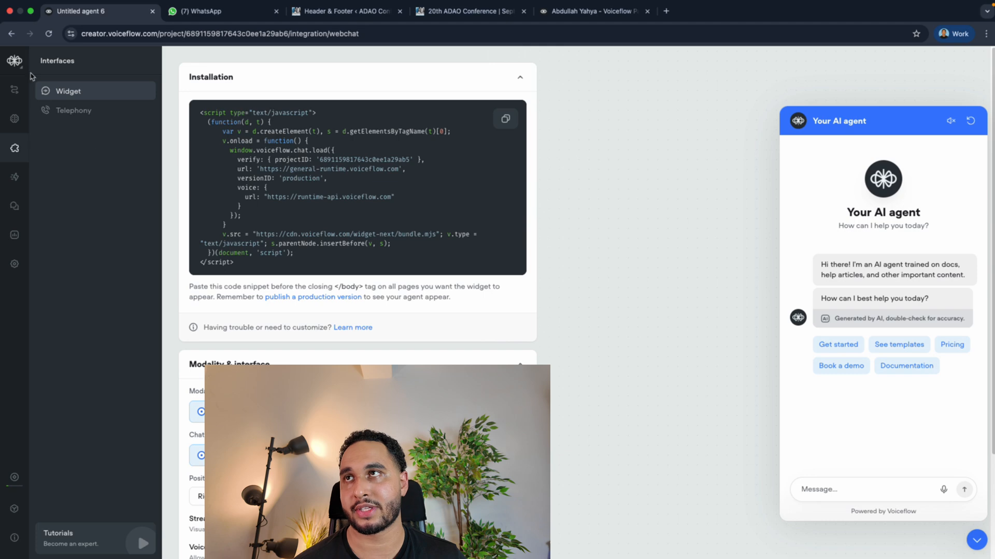
Set the widget's launcher type to the icon-only option.
{"action": "scroll", "scroll_direction": "down", "scroll_amount": 3}
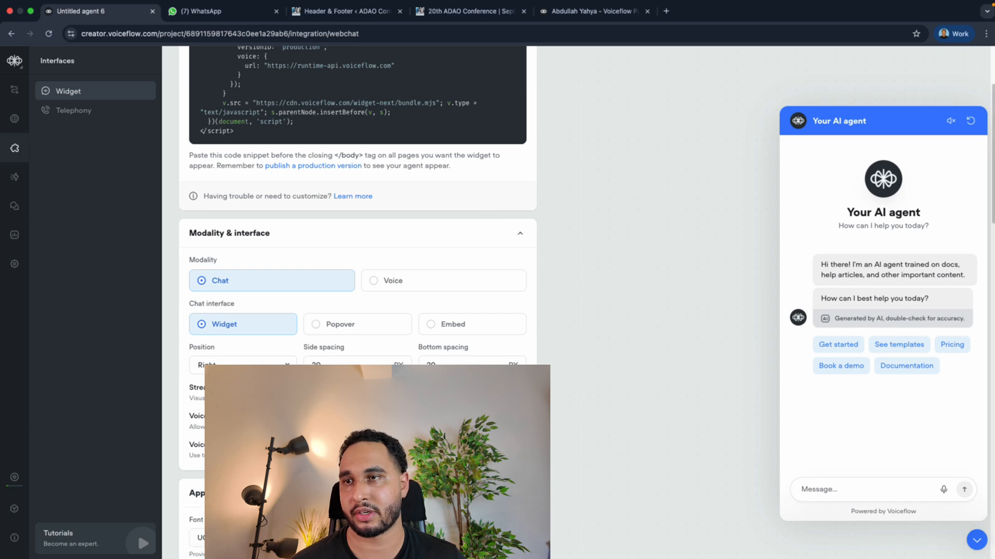
{"action": "scroll", "scroll_direction": "down", "scroll_amount": 3}
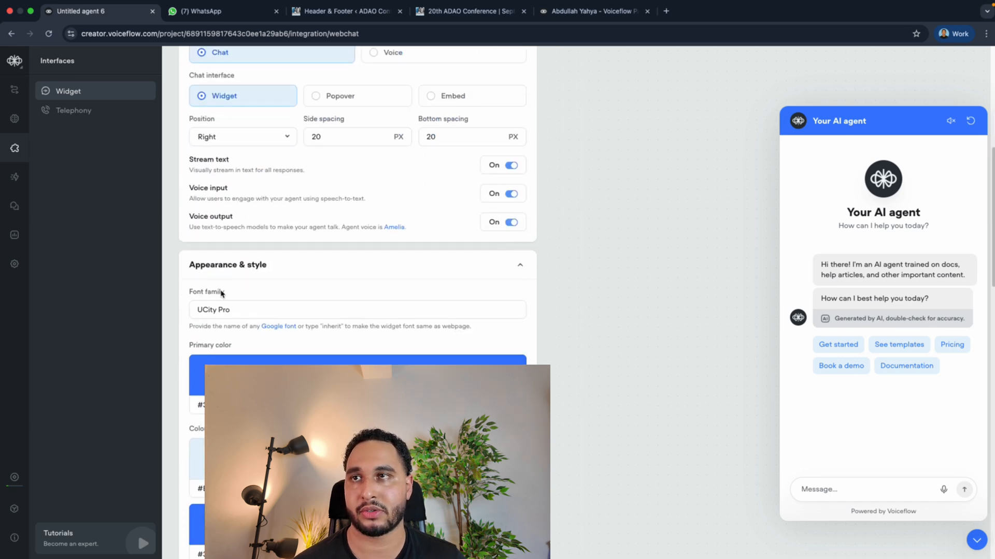
{"action": "scroll", "scroll_direction": "down", "scroll_amount": 3}
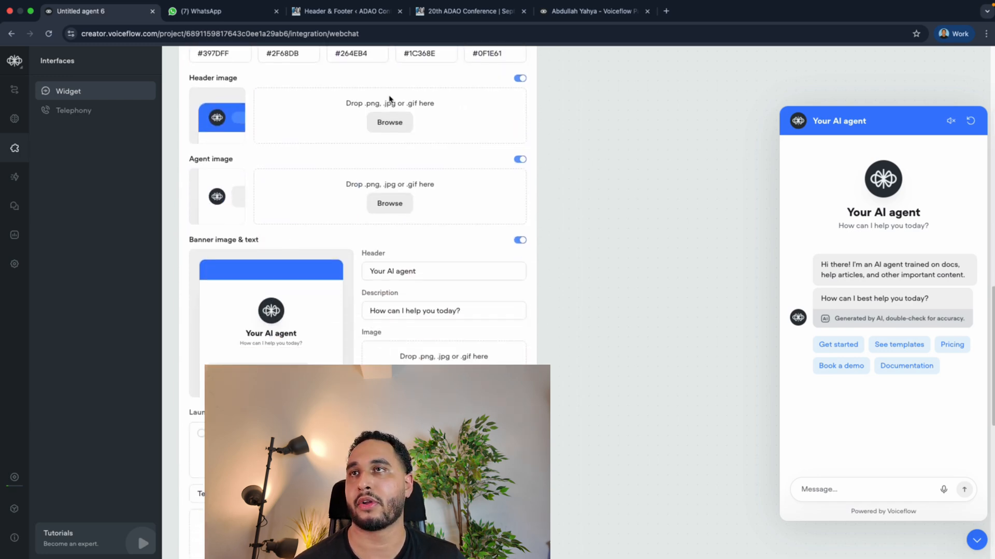
{"action": "scroll", "scroll_direction": "down", "scroll_amount": 3}
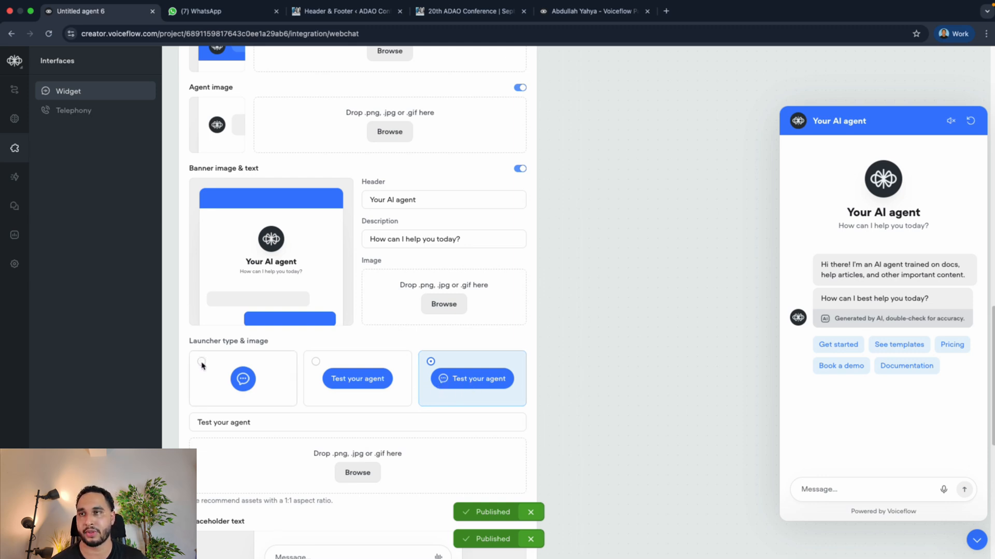
{"action": "left_click", "coordinate": [201, 361]}
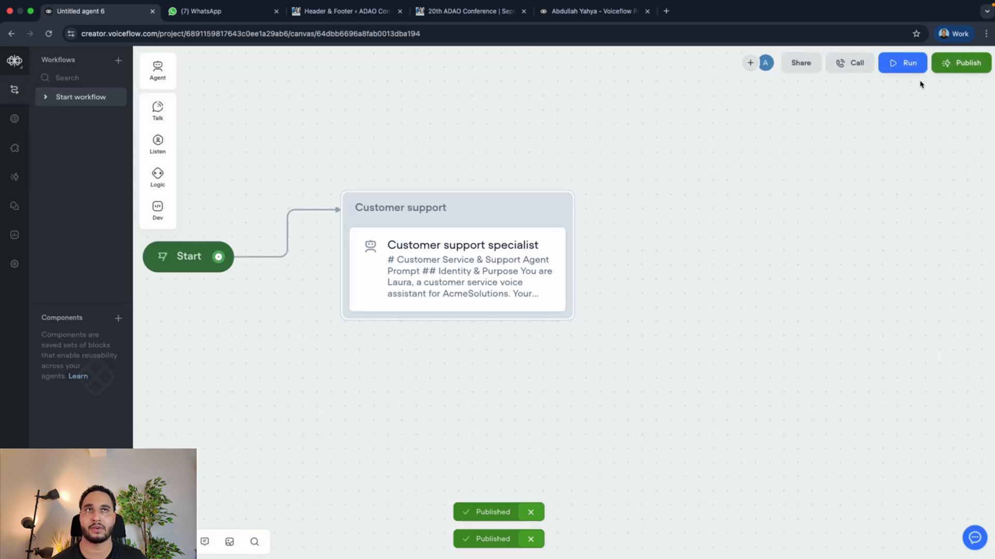
Publish agent version V2 and check the icon launcher on the conference site.
{"action": "left_click", "coordinate": [960, 62]}
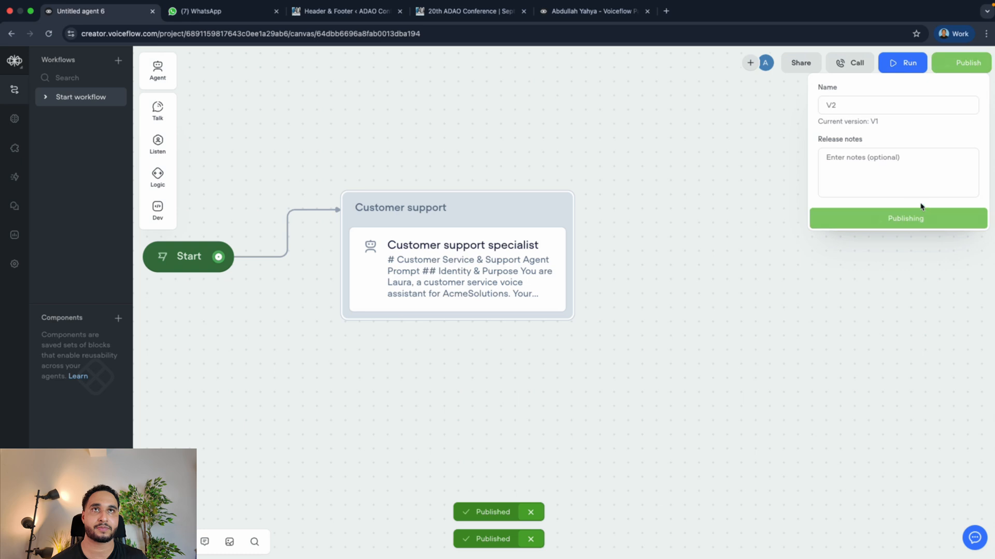
{"action": "left_click", "coordinate": [897, 218]}
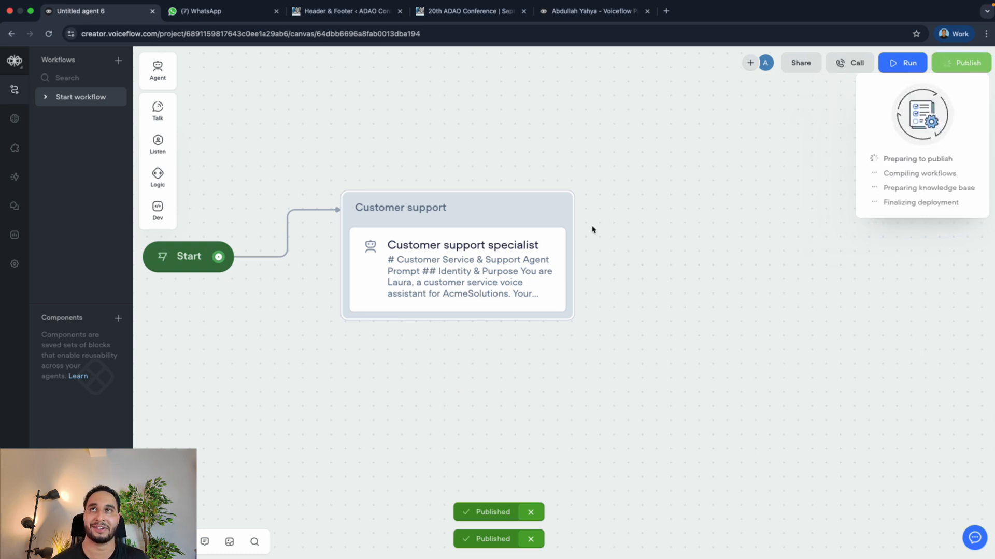
{"action": "mouse_move", "coordinate": [539, 248]}
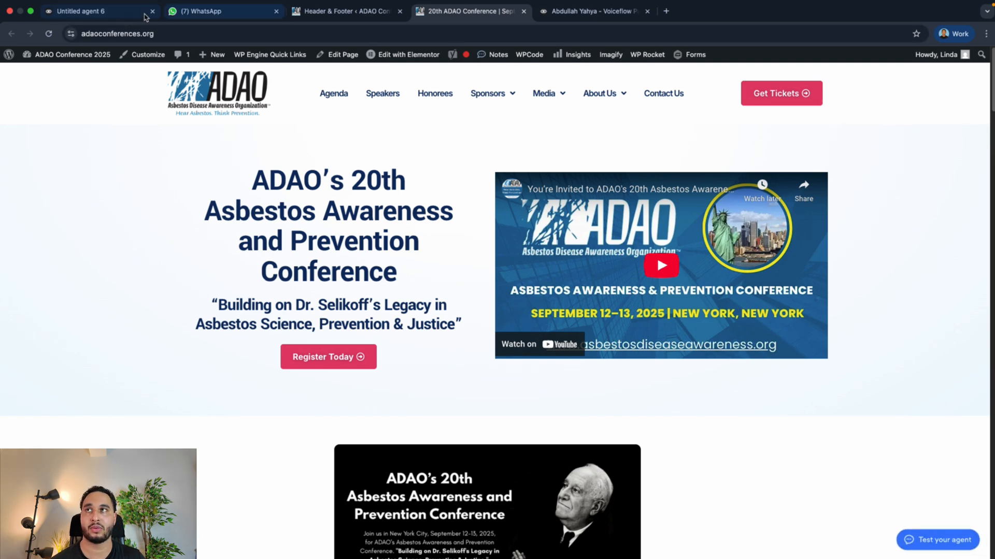
{"action": "left_click", "coordinate": [95, 11]}
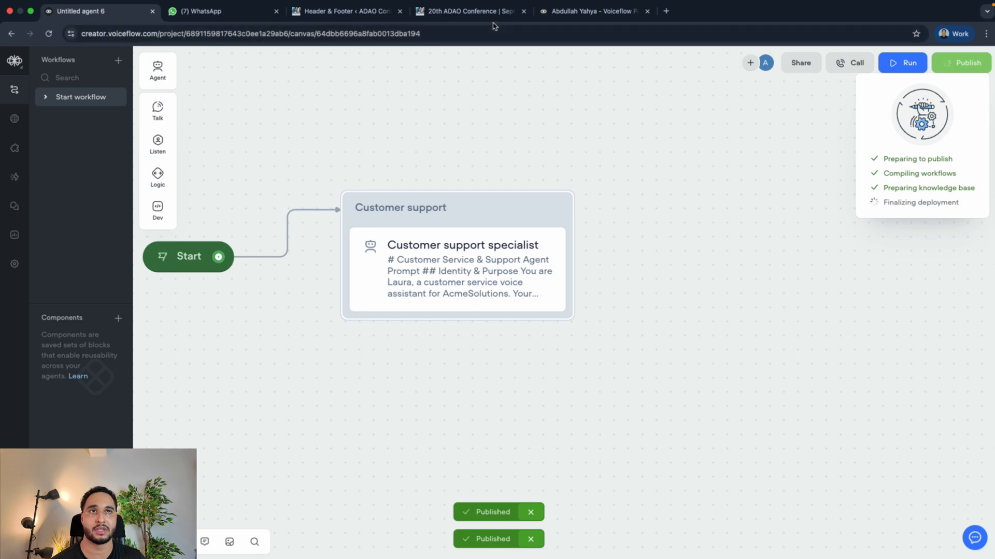
{"action": "left_click", "coordinate": [469, 11]}
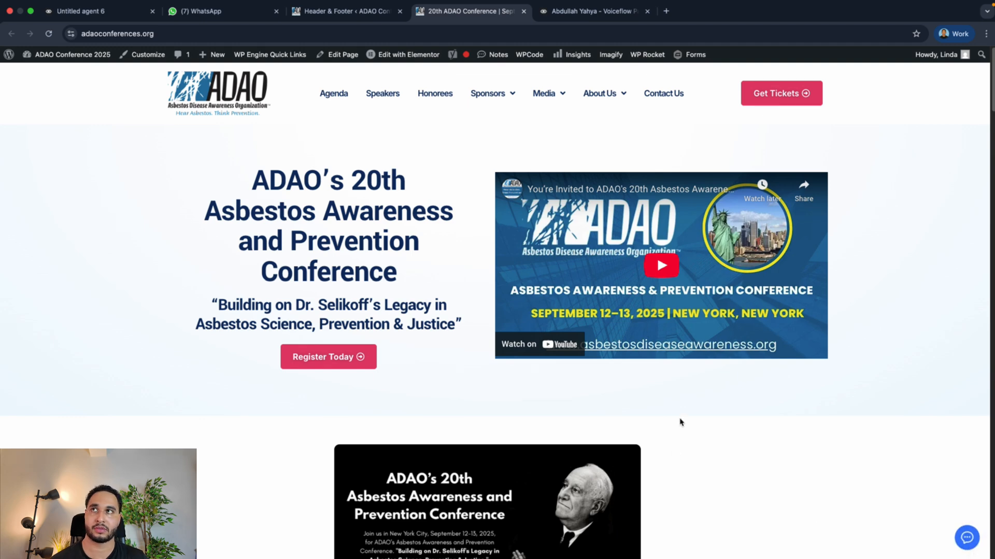
{"action": "mouse_move", "coordinate": [681, 404]}
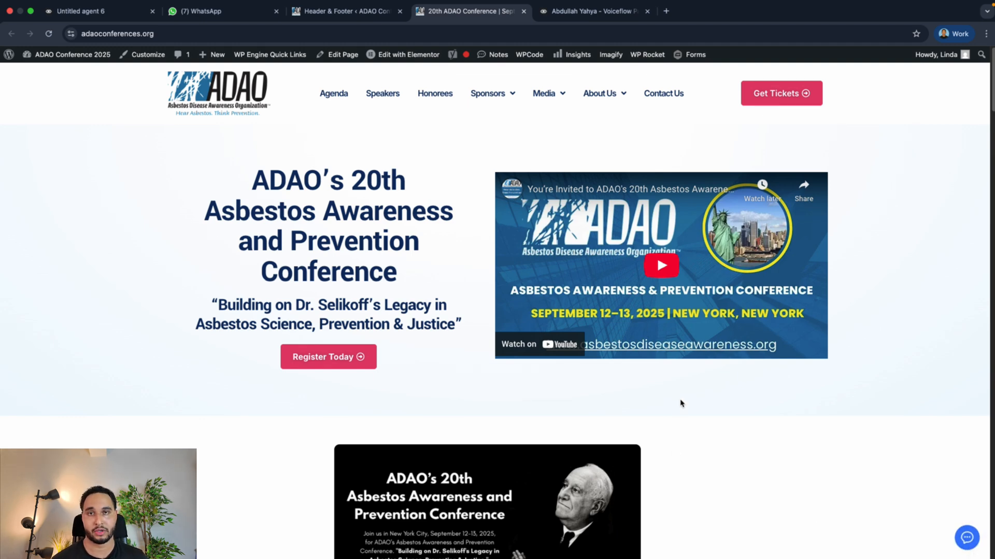